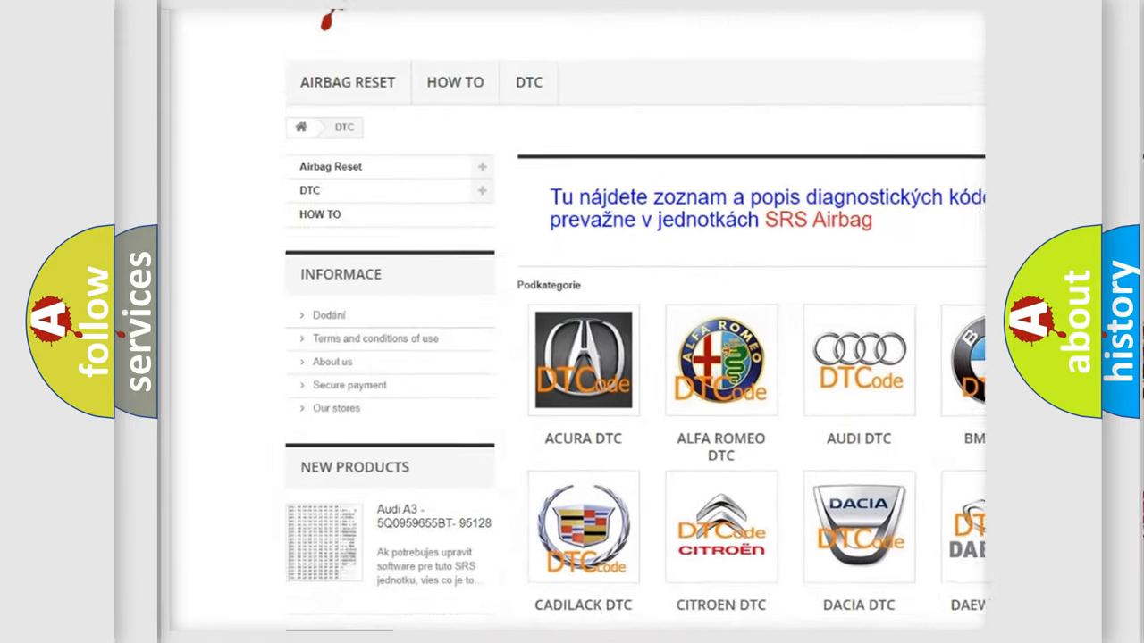
scroll("down", 3)
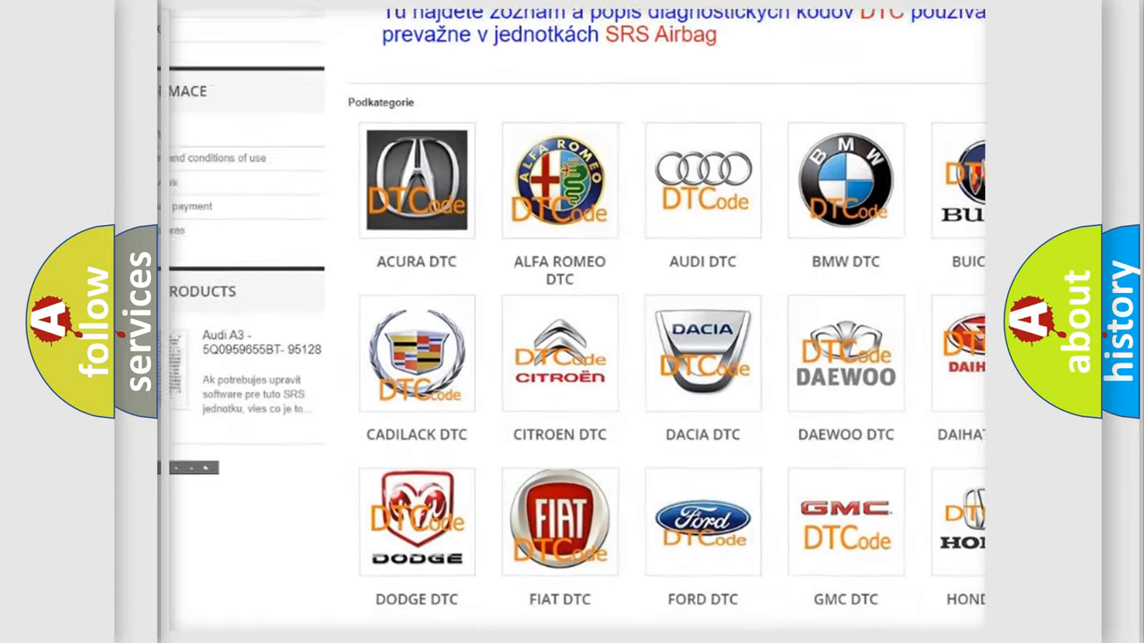
scroll("down", 3)
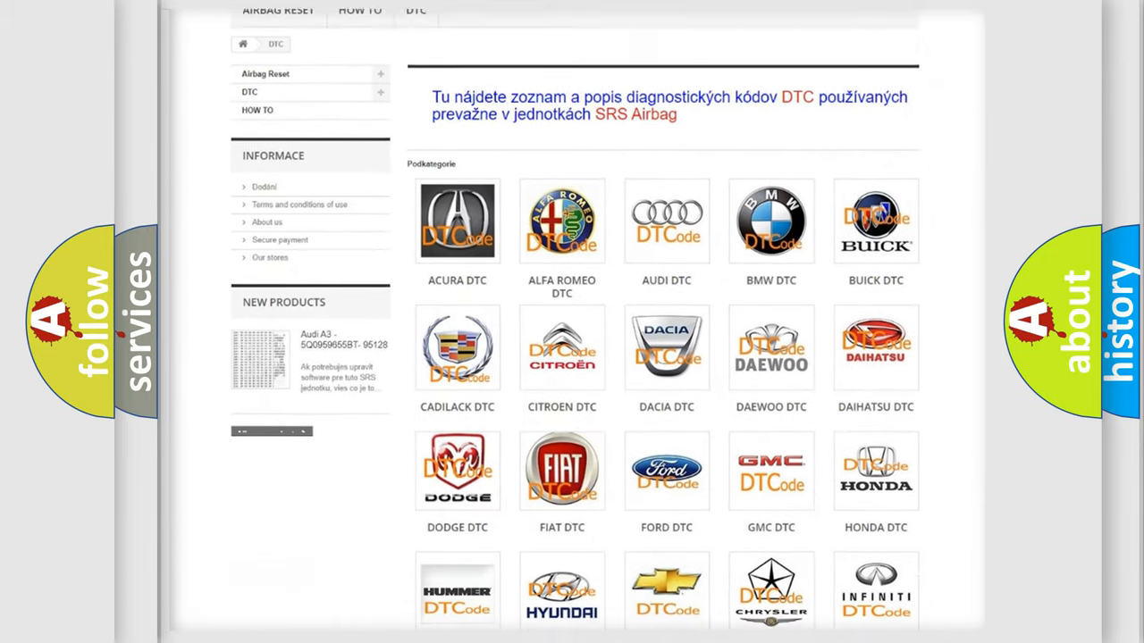
scroll("down", 3)
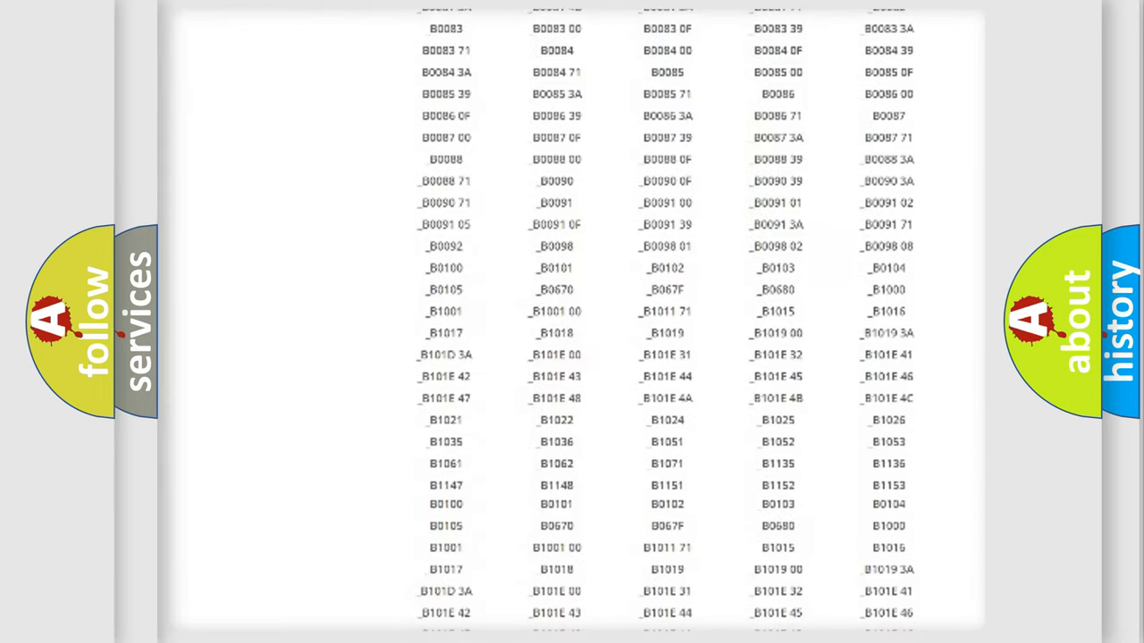
scroll("up", 3)
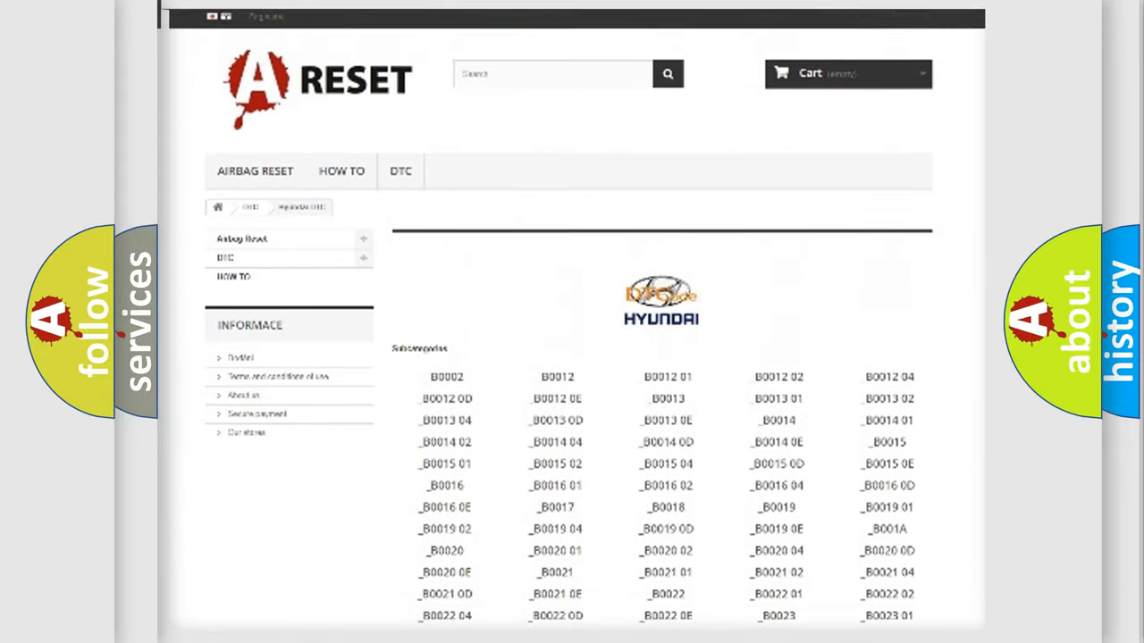